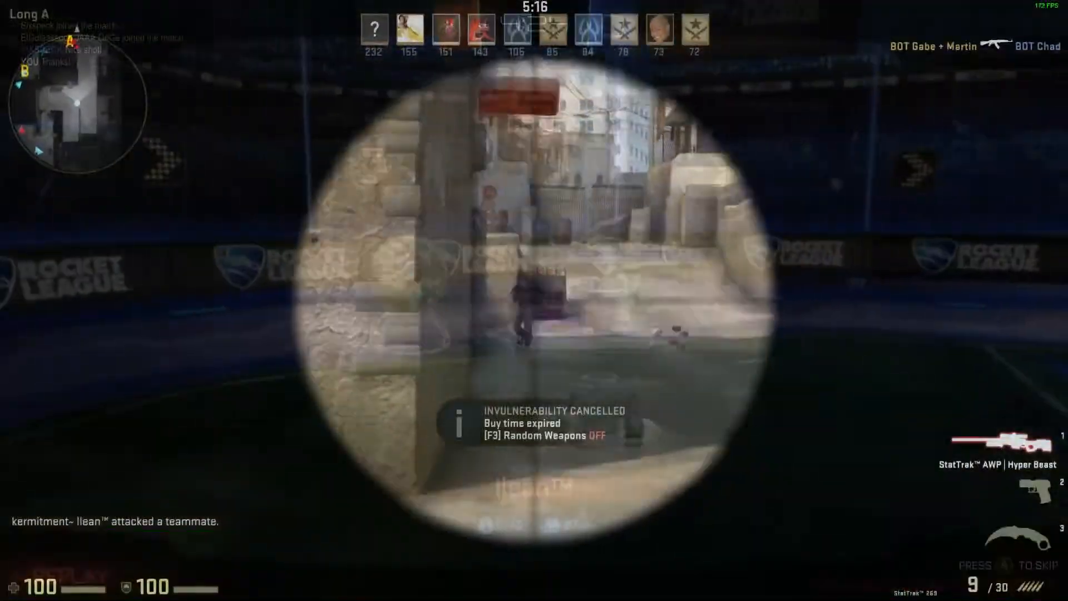
pyautogui.click(534, 301)
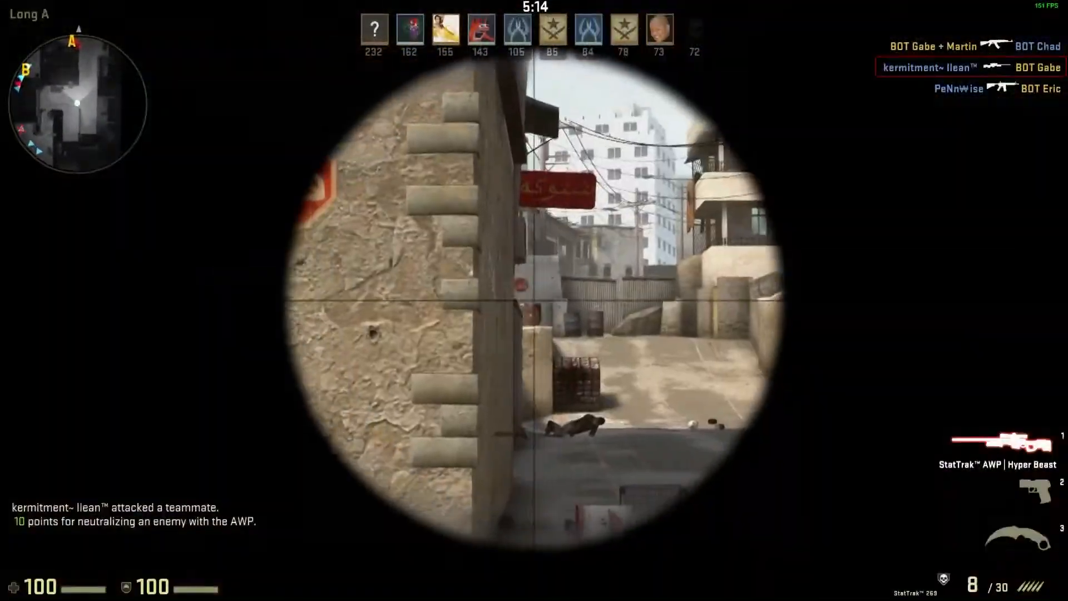